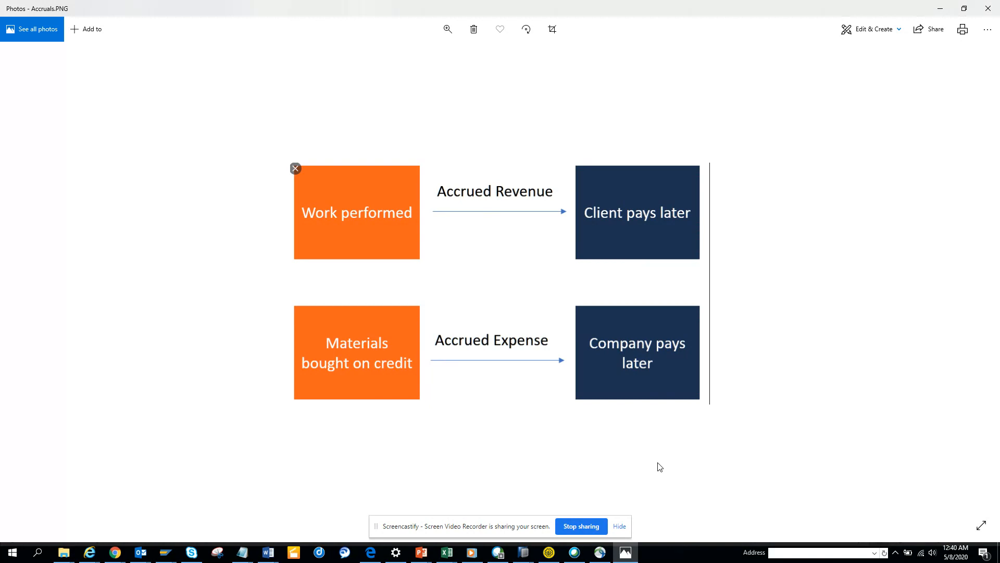
pyautogui.moveTo(299, 213)
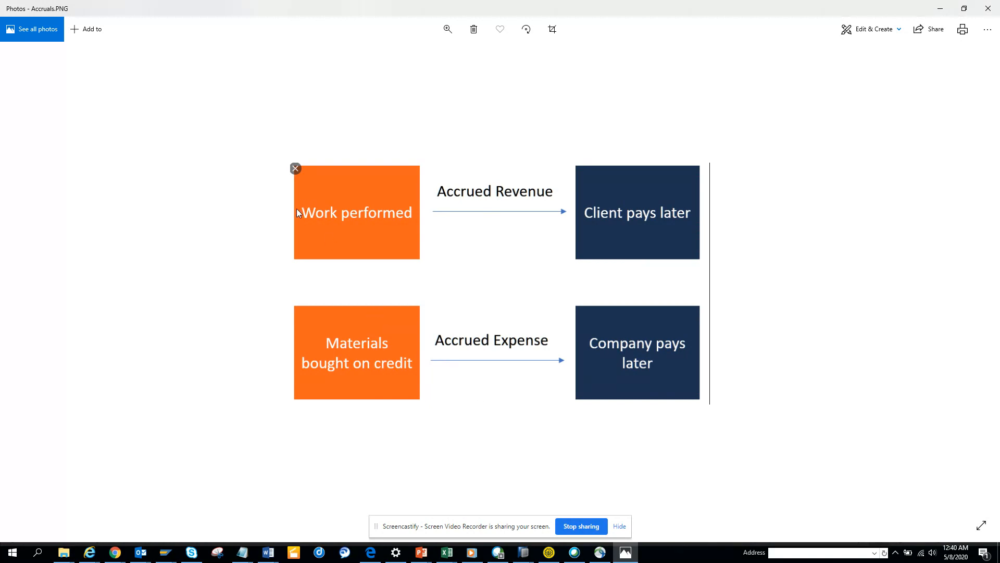
pyautogui.moveTo(392, 221)
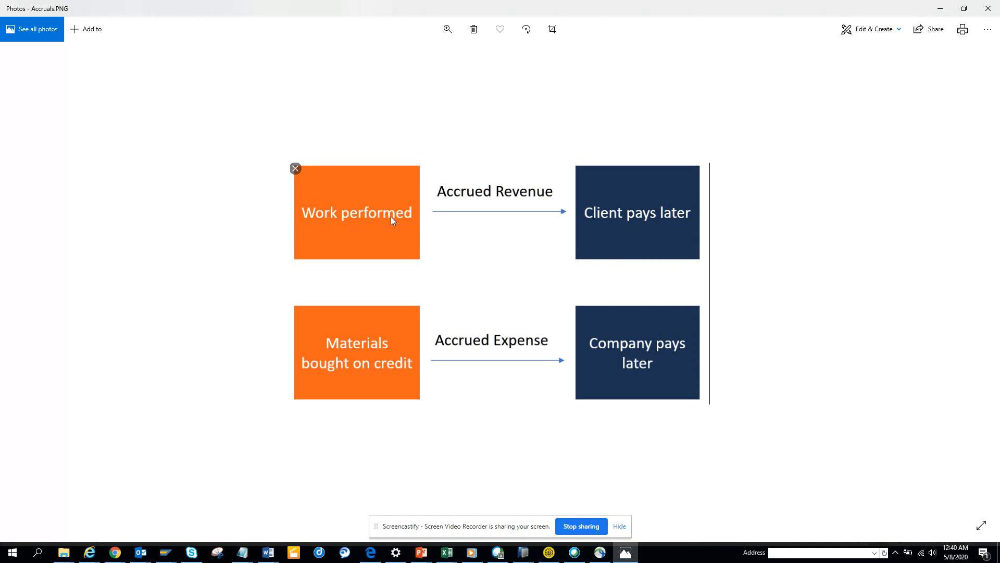
pyautogui.moveTo(322, 230)
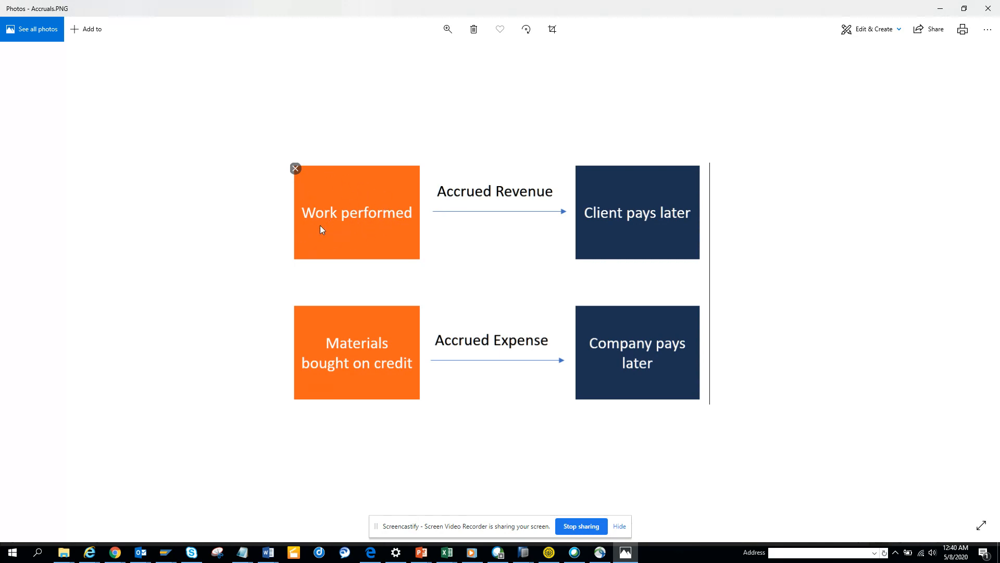
pyautogui.moveTo(337, 234)
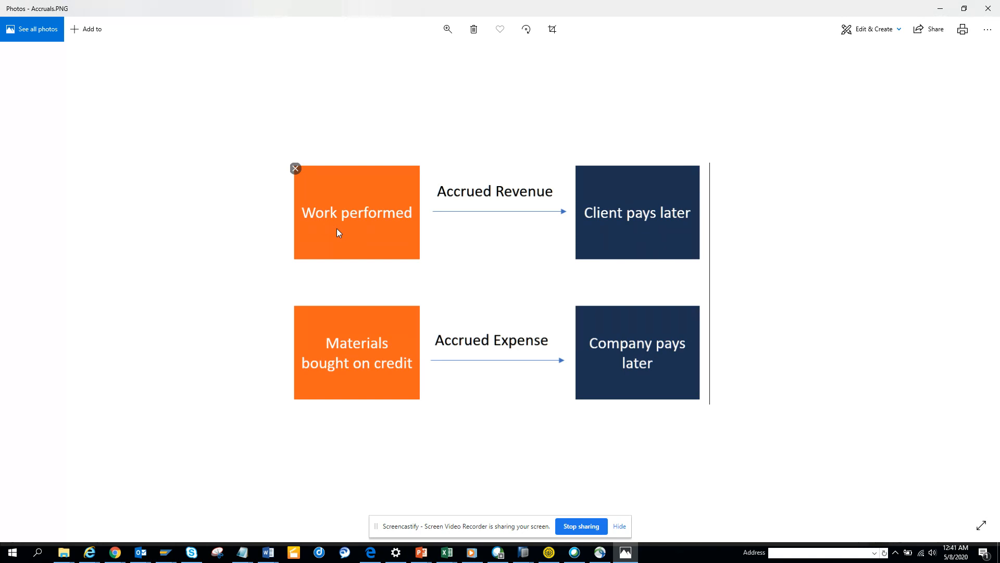
pyautogui.moveTo(432, 205)
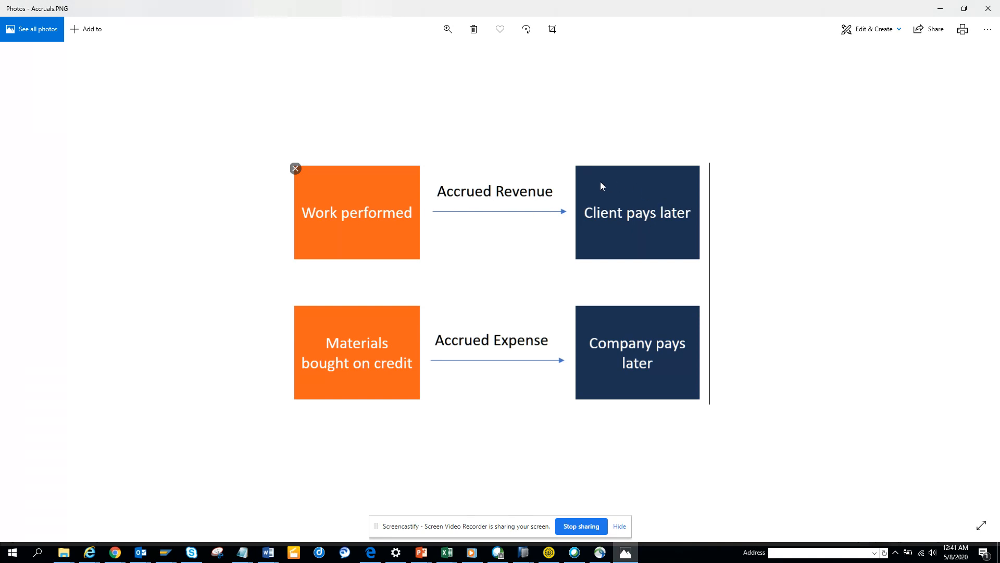
pyautogui.moveTo(599, 209)
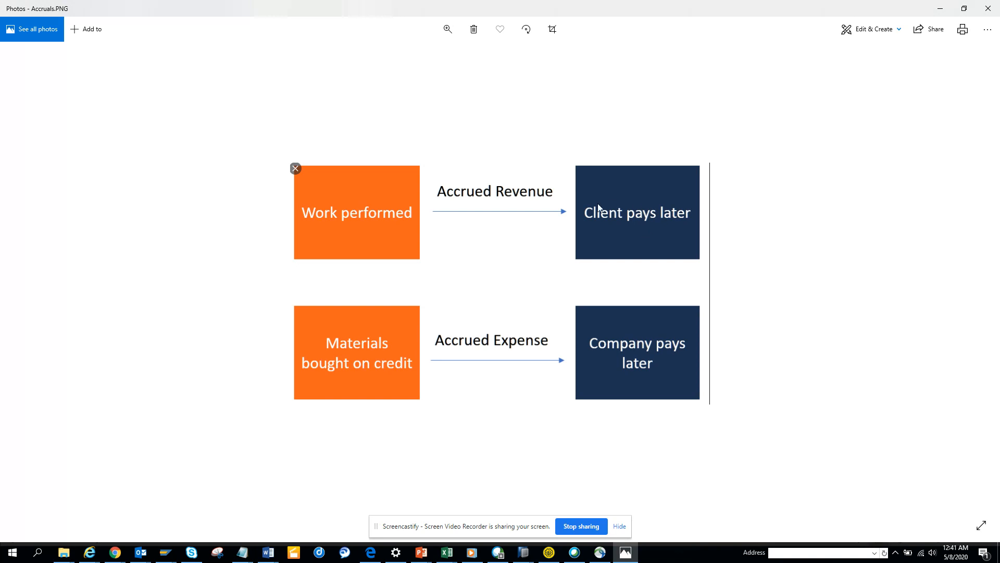
pyautogui.moveTo(456, 259)
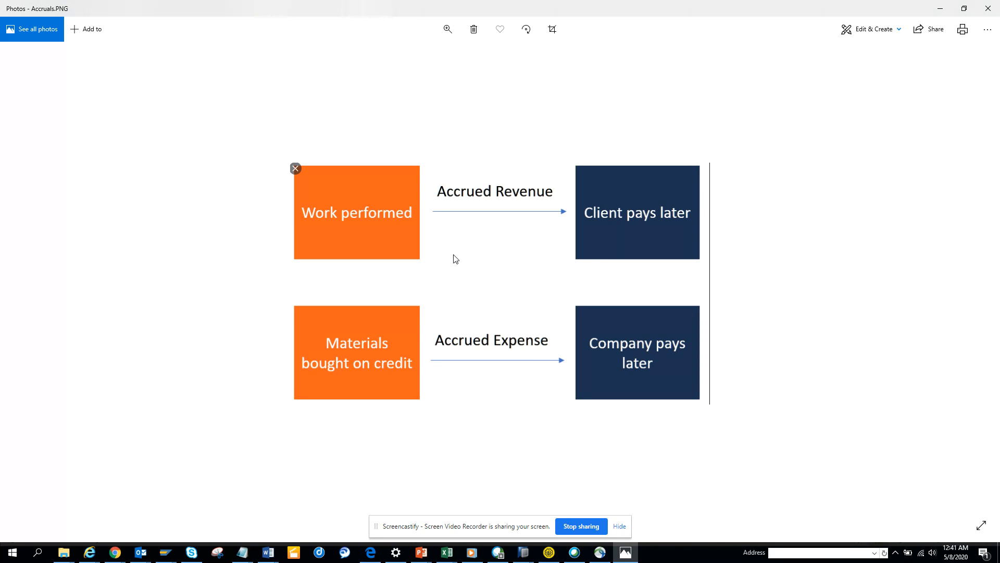
pyautogui.moveTo(492, 302)
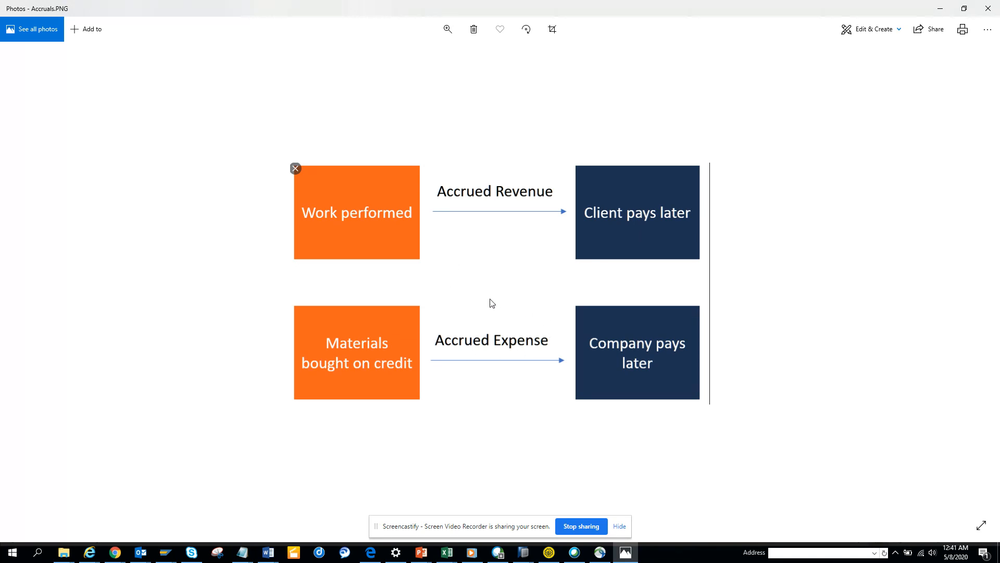
pyautogui.moveTo(481, 316)
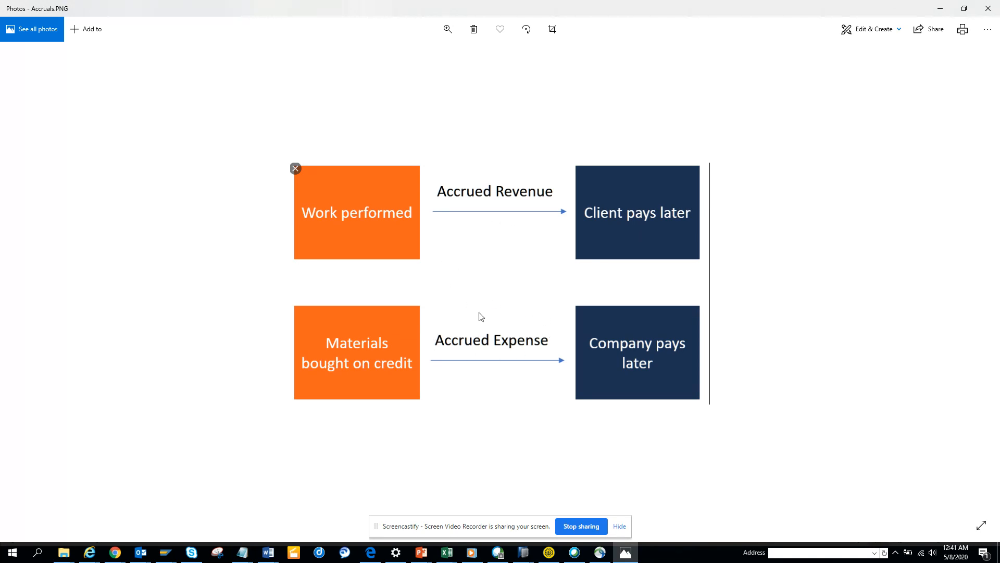
pyautogui.moveTo(439, 287)
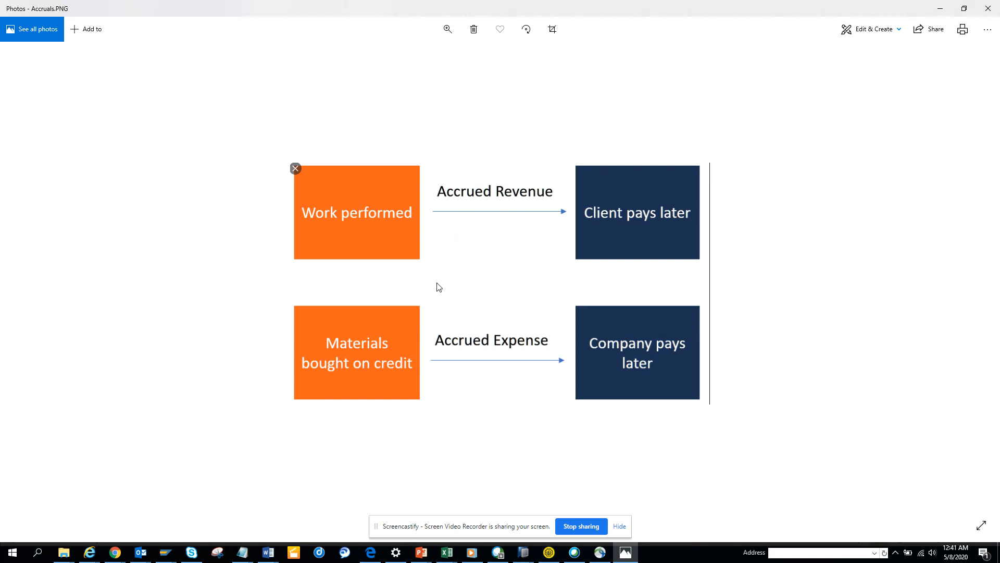
pyautogui.moveTo(448, 199)
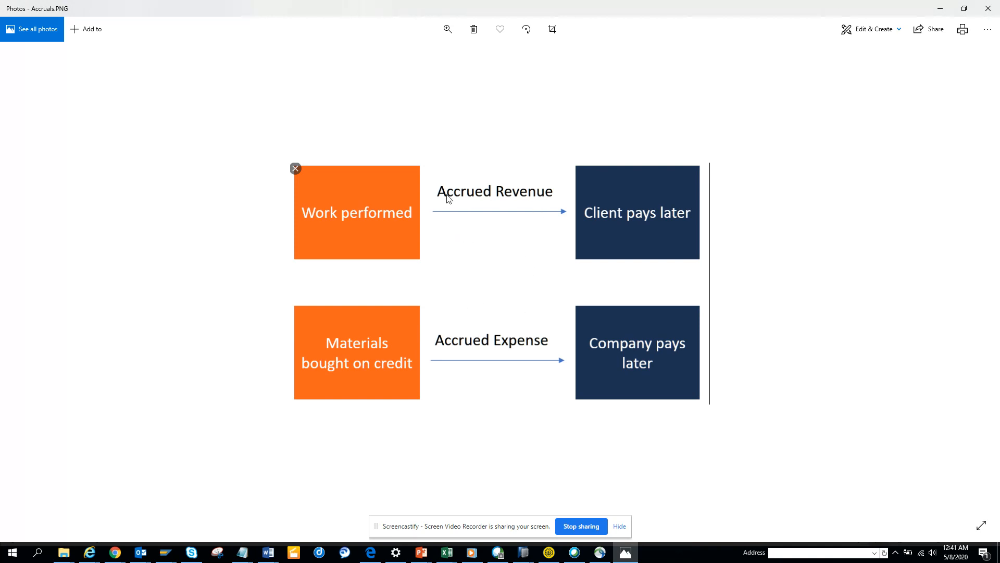
pyautogui.moveTo(477, 213)
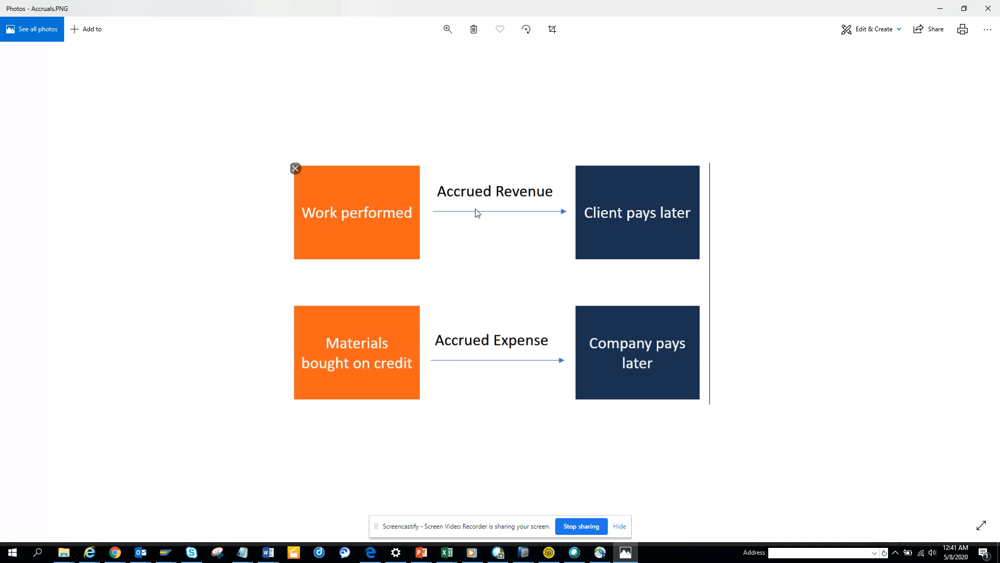
pyautogui.moveTo(483, 275)
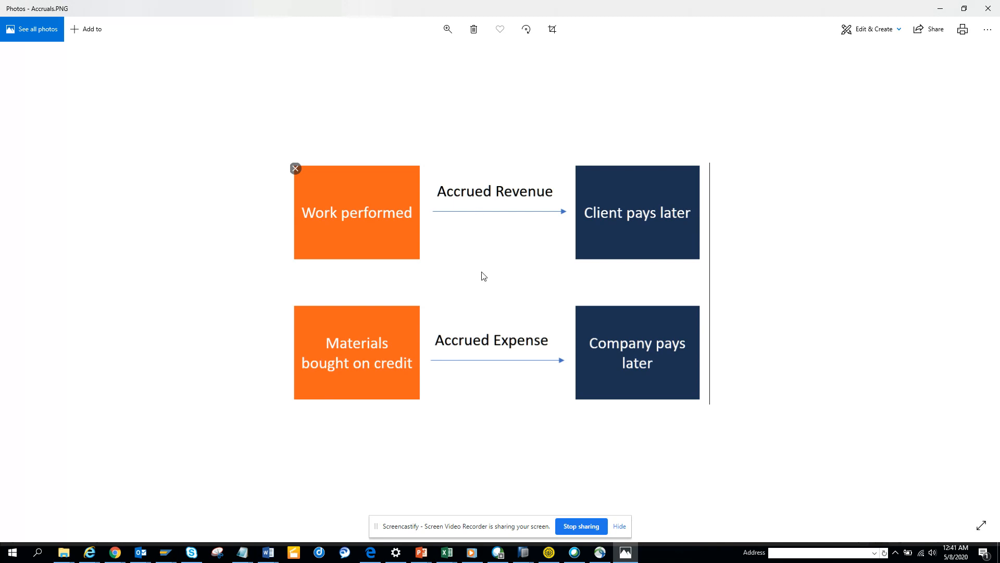
pyautogui.moveTo(473, 298)
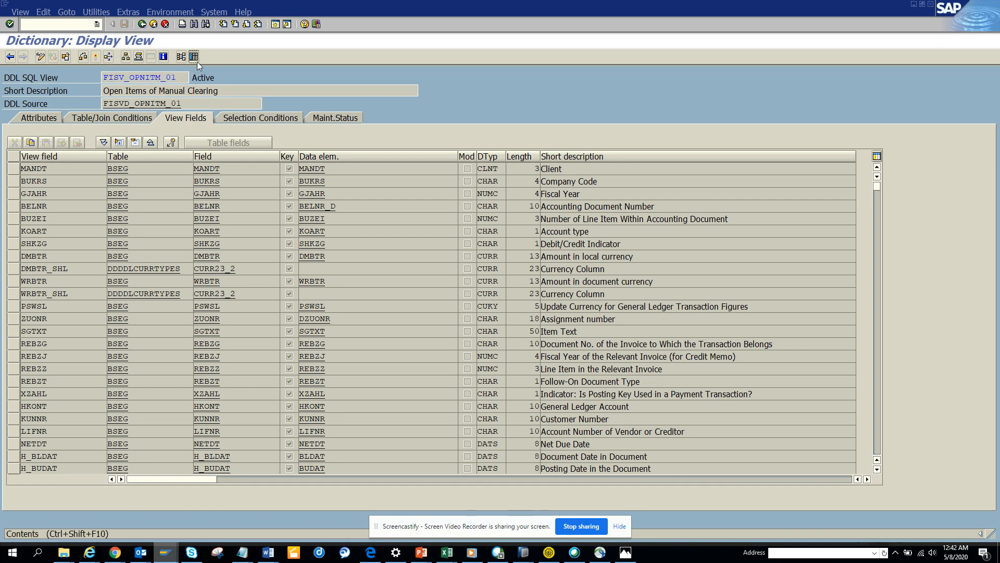
# Open the data browser selection screen for view FISV_OPNITM_01 to browse its contents.
pyautogui.click(199, 57)
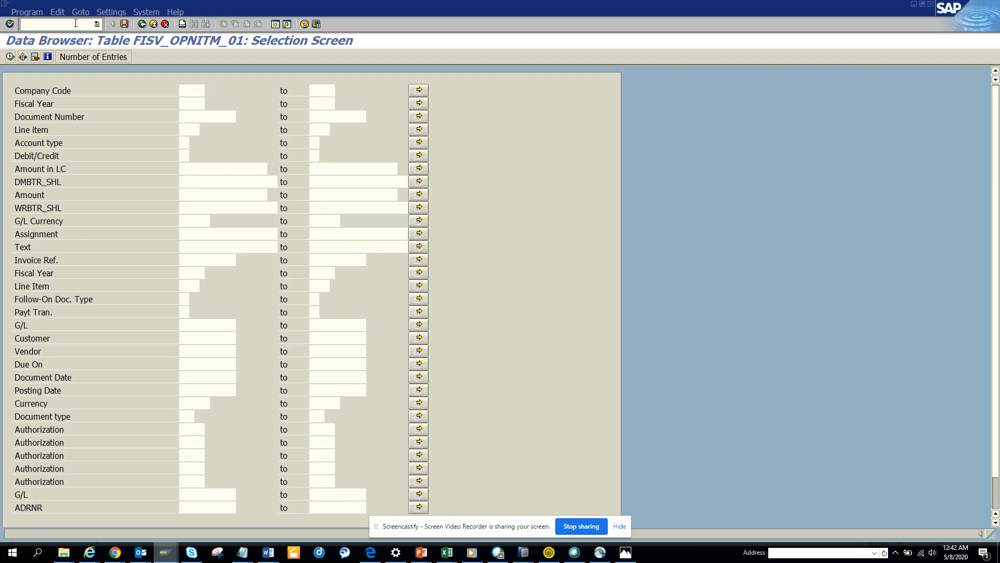
pyautogui.moveTo(142, 80)
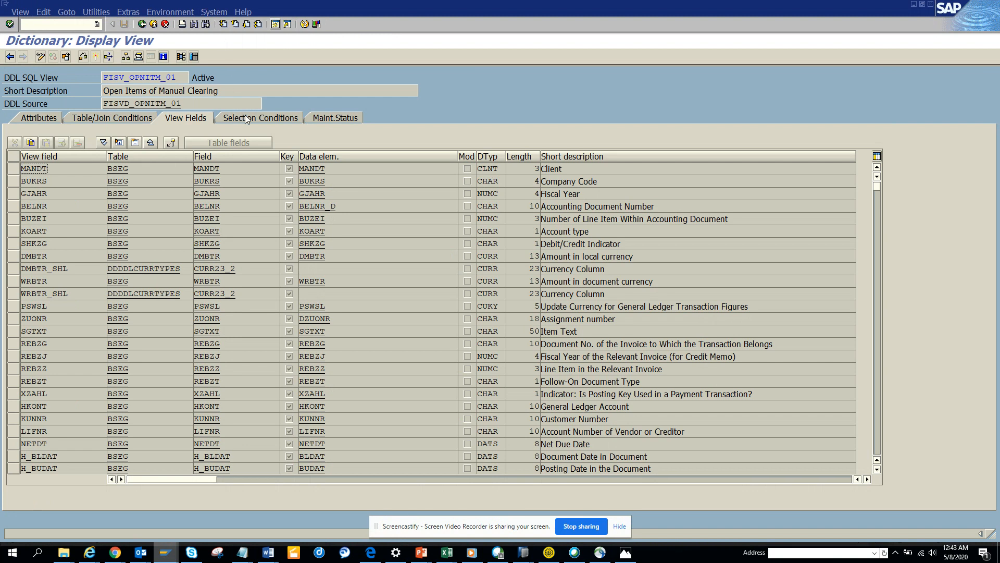
# Show FISV_OPNITM_01's BSEG selection conditions, including AUGBL, KOART and H_BSTAT.
pyautogui.click(259, 118)
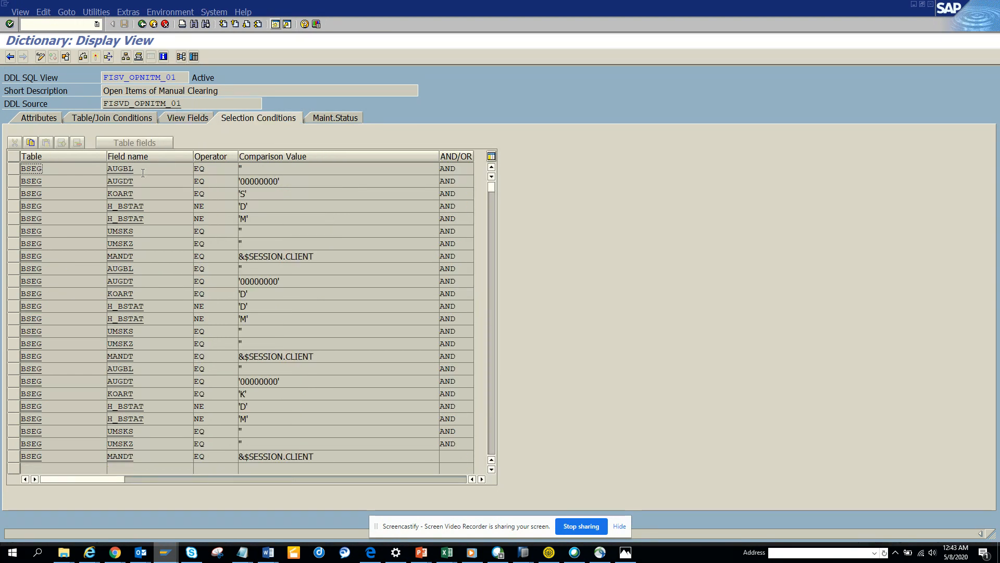